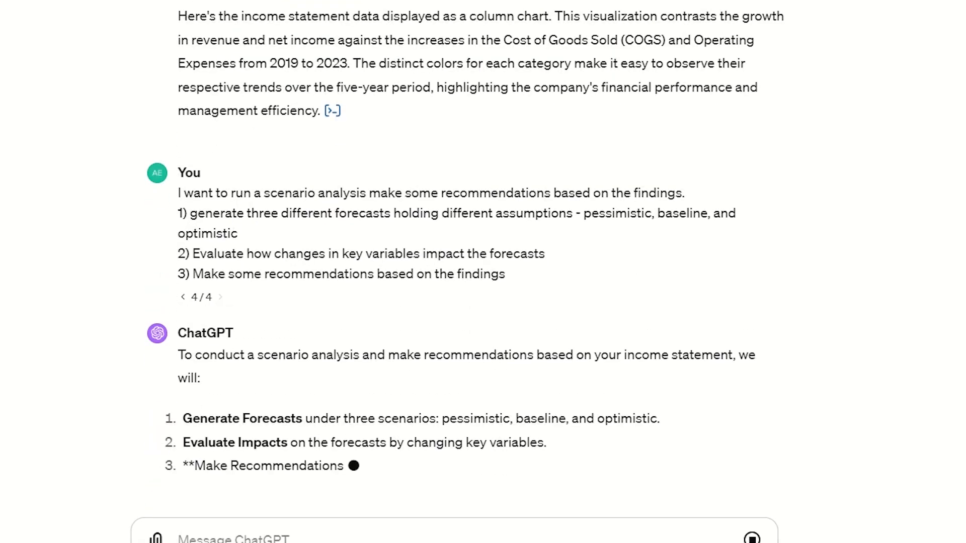
Follow the scenario-analysis answer as ChatGPT generates baseline and pessimistic forecast code
scroll(down, 3)
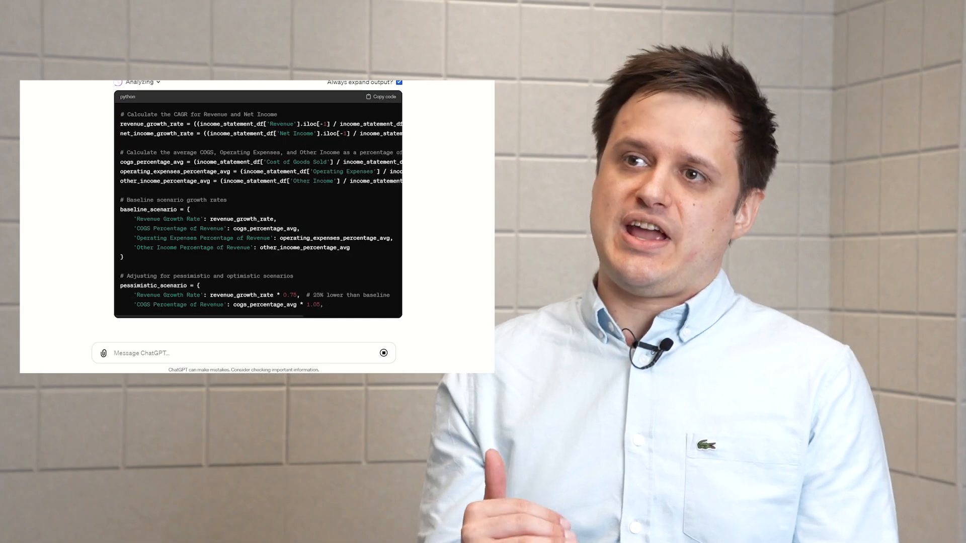
Review the finished forecasts and recommendations, then ask ChatGPT to visualise them on a line chart
scroll(down, 3)
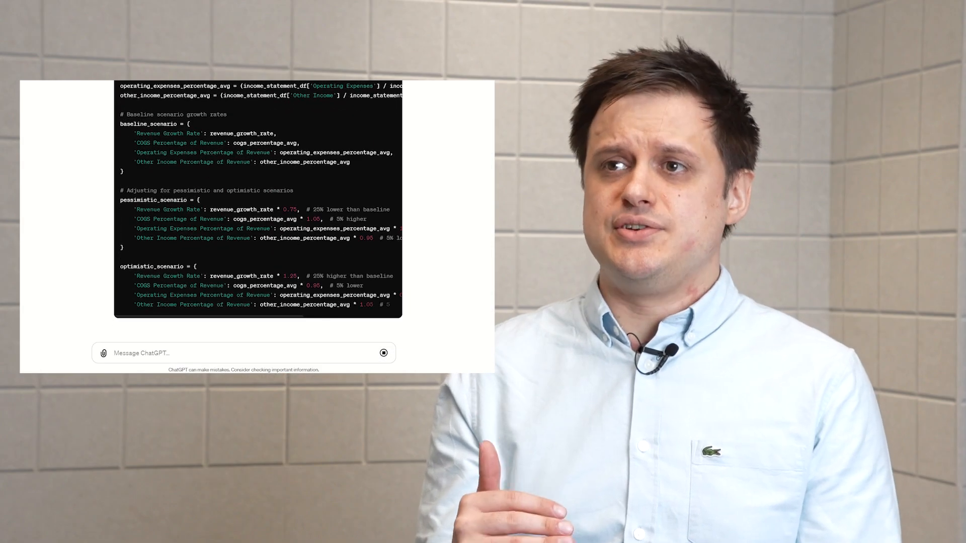
scroll(down, 3)
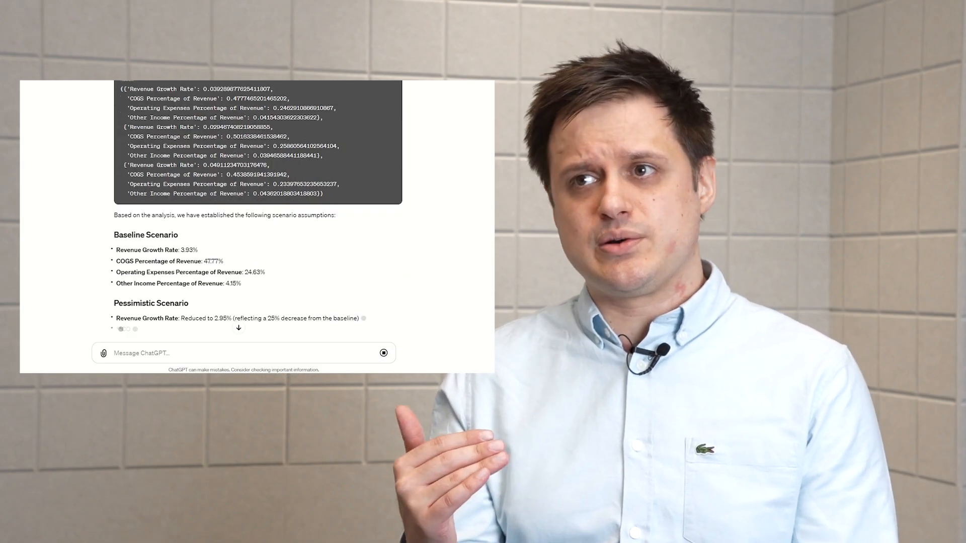
scroll(down, 3)
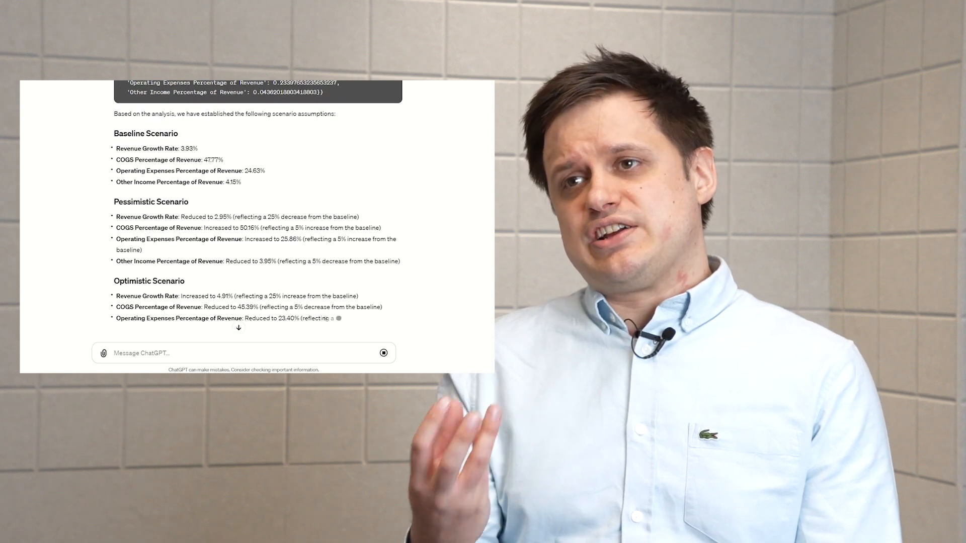
scroll(down, 3)
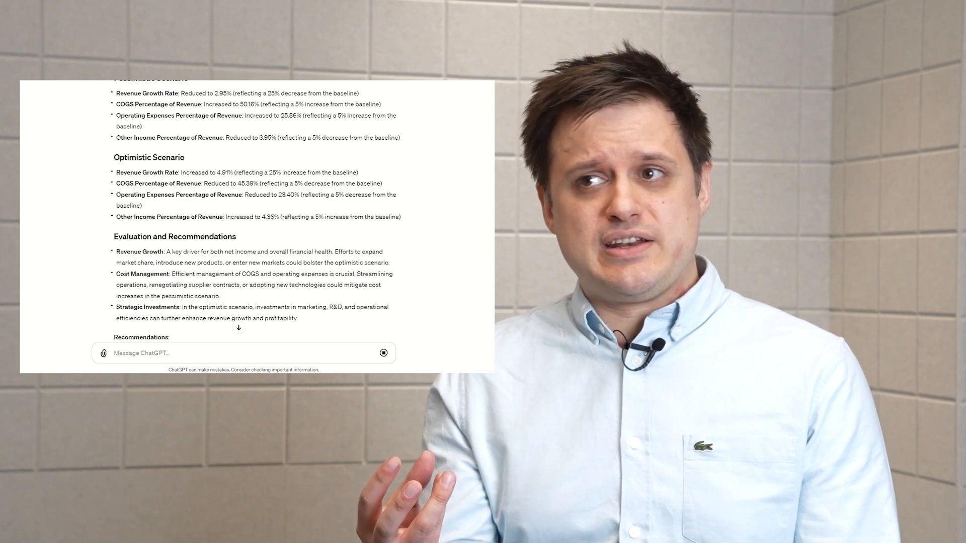
scroll(down, 3)
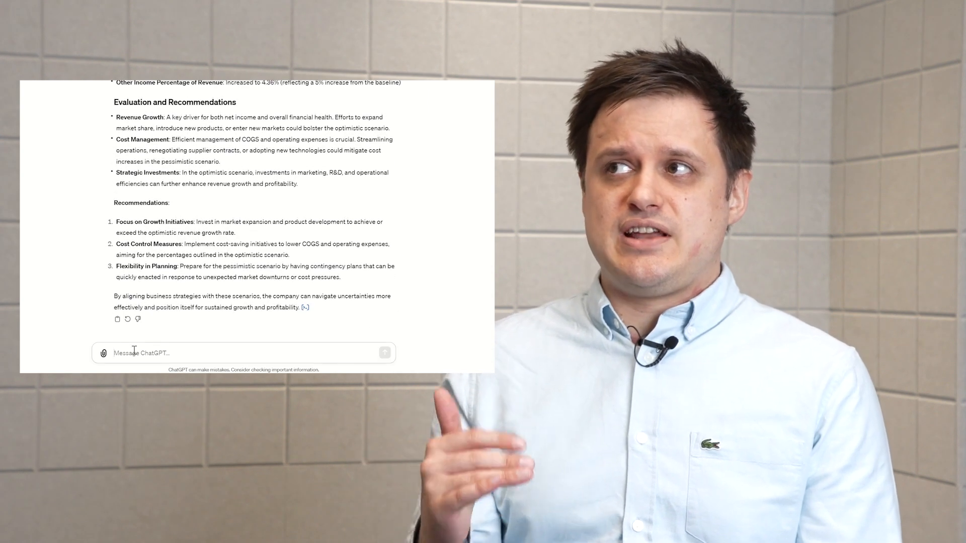
click(384, 352)
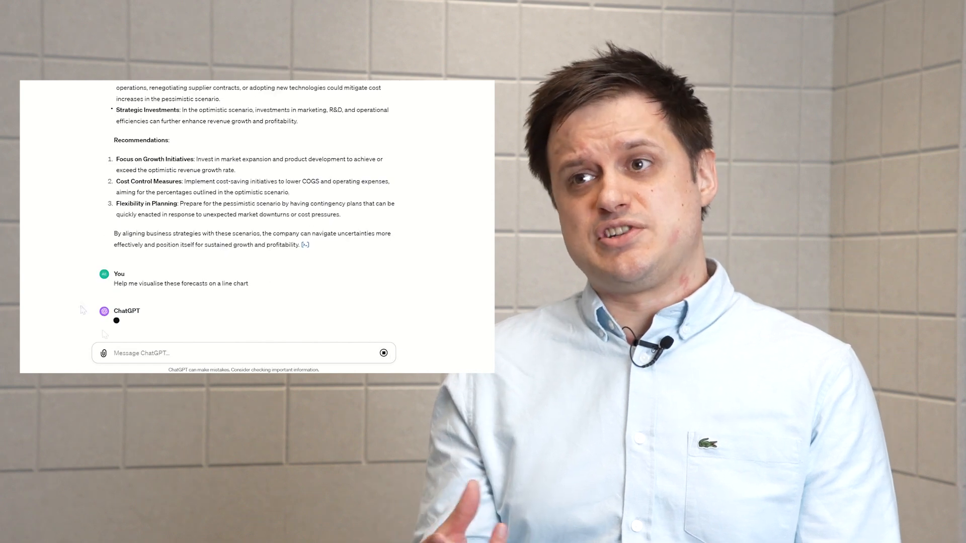